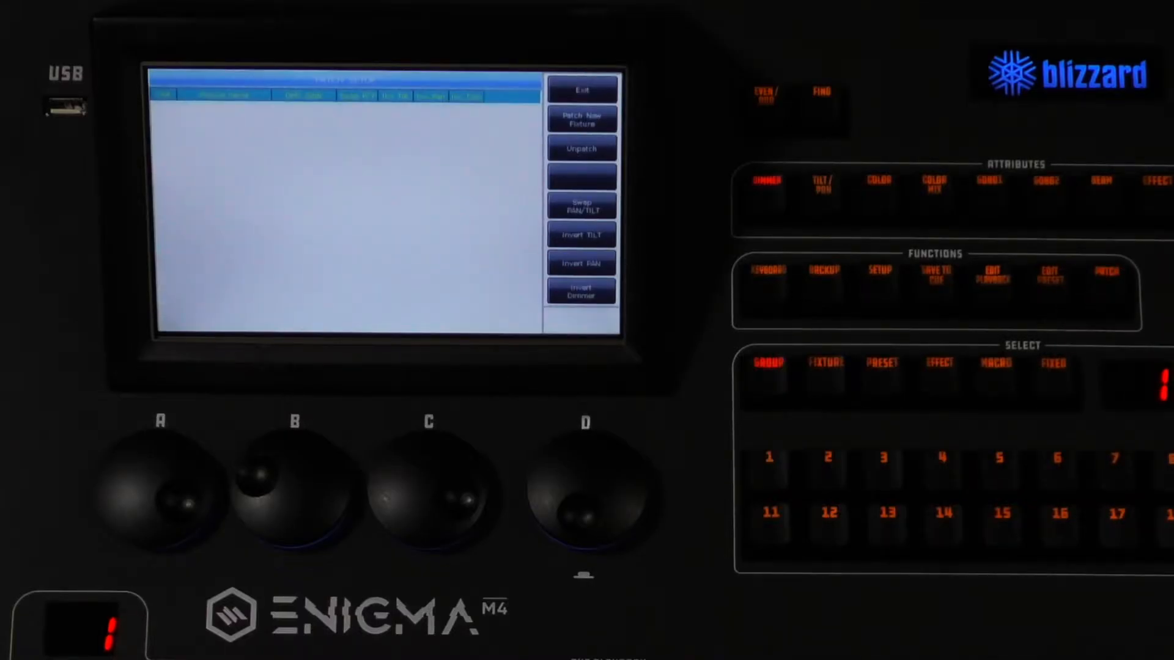
- Bring up the Patch New Fixture library from Patch Setup
{"action": "left_click", "coordinate": [1103, 273]}
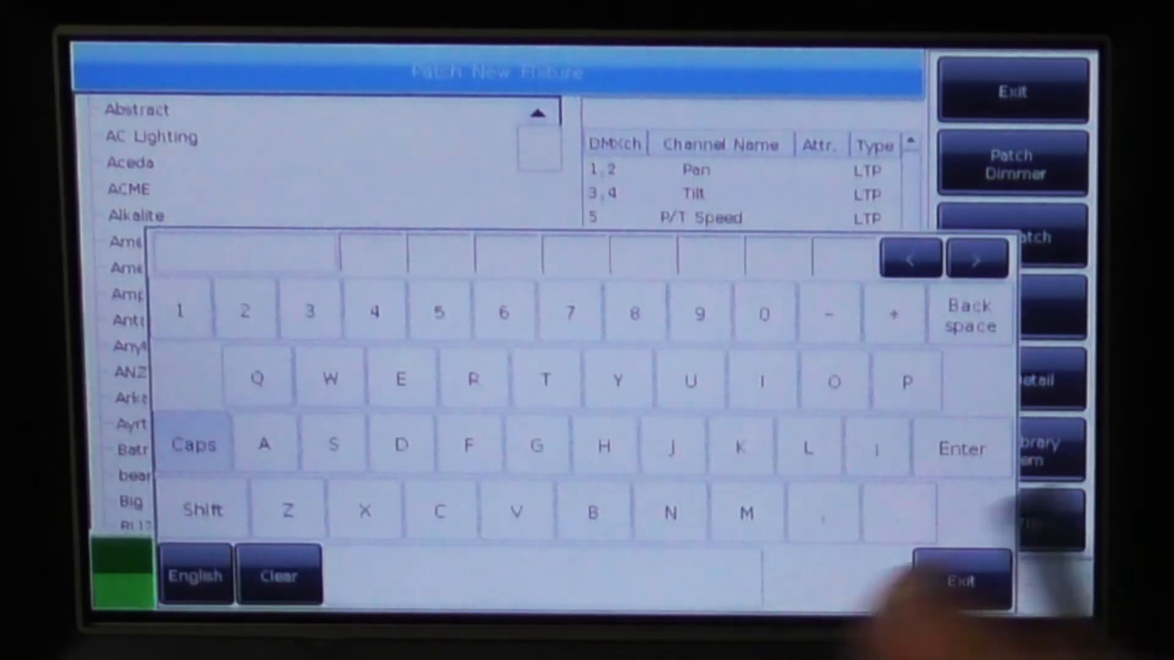
- Dismiss the search keyboard and select the Blizzard Hypno Beam 23CH profile
{"action": "left_click", "coordinate": [963, 580]}
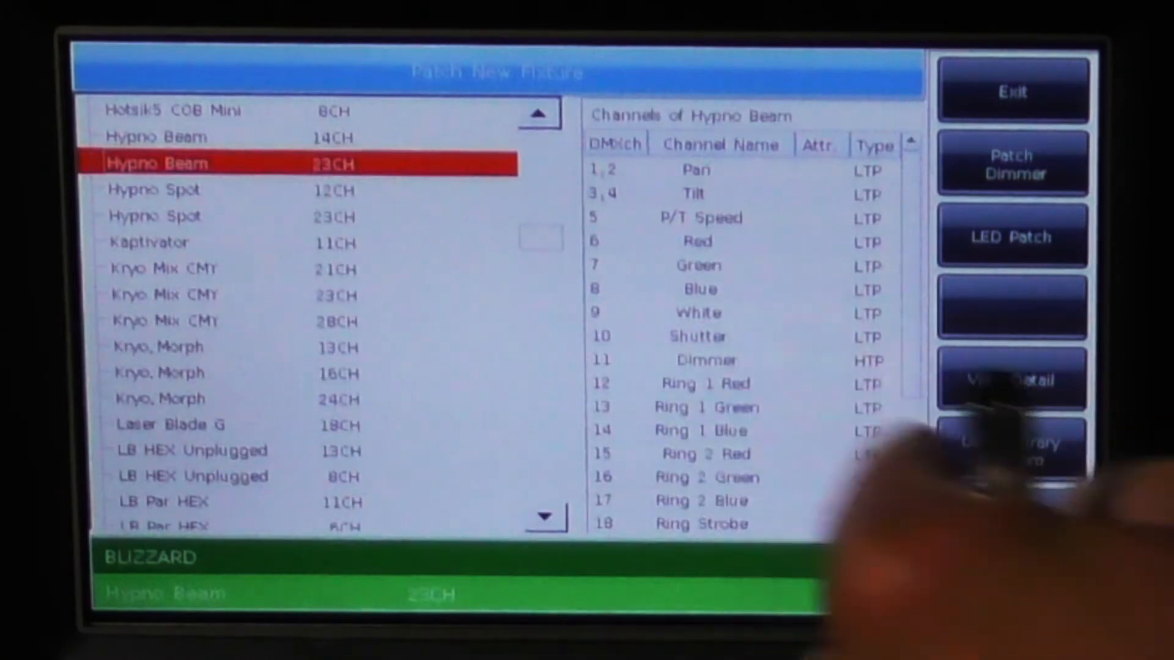
{"action": "left_click", "coordinate": [704, 500]}
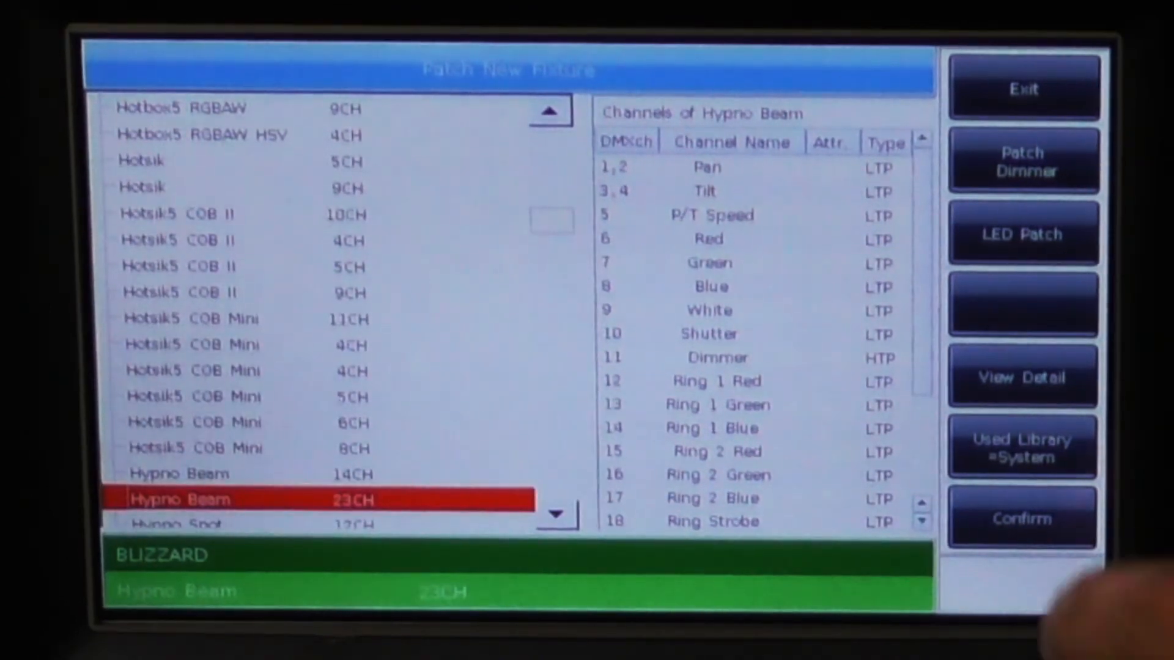
- Patch six Hypno Beams from unit 1 at start DMX address 134, filling A134–A271
{"action": "left_click", "coordinate": [1021, 517]}
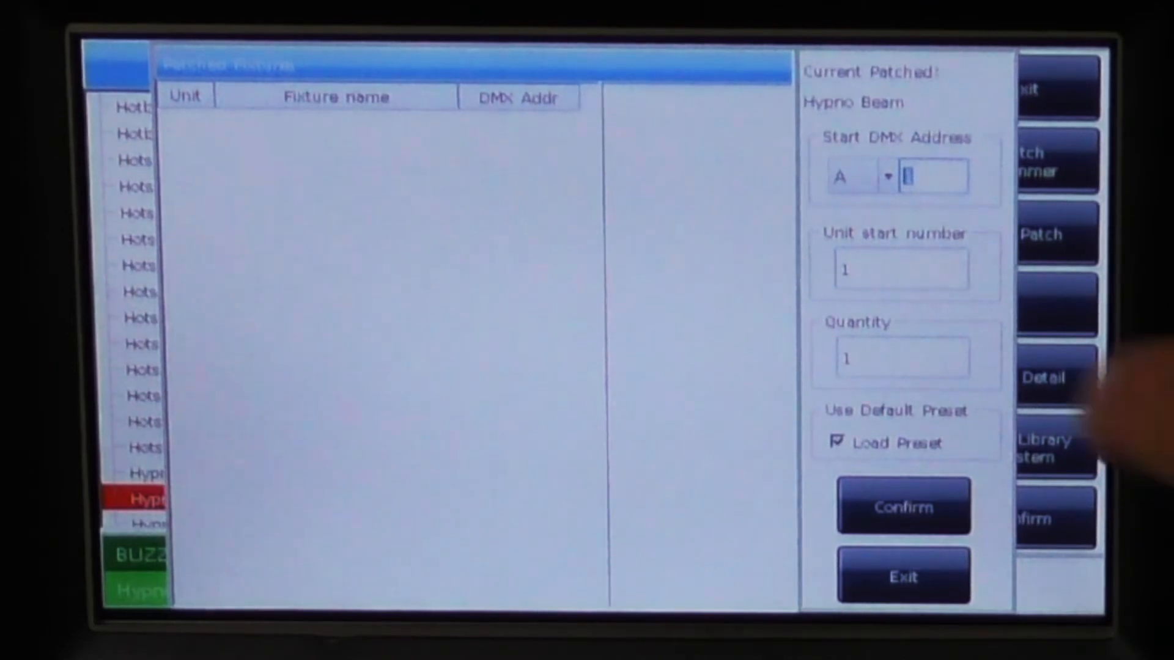
{"action": "left_click", "coordinate": [887, 175]}
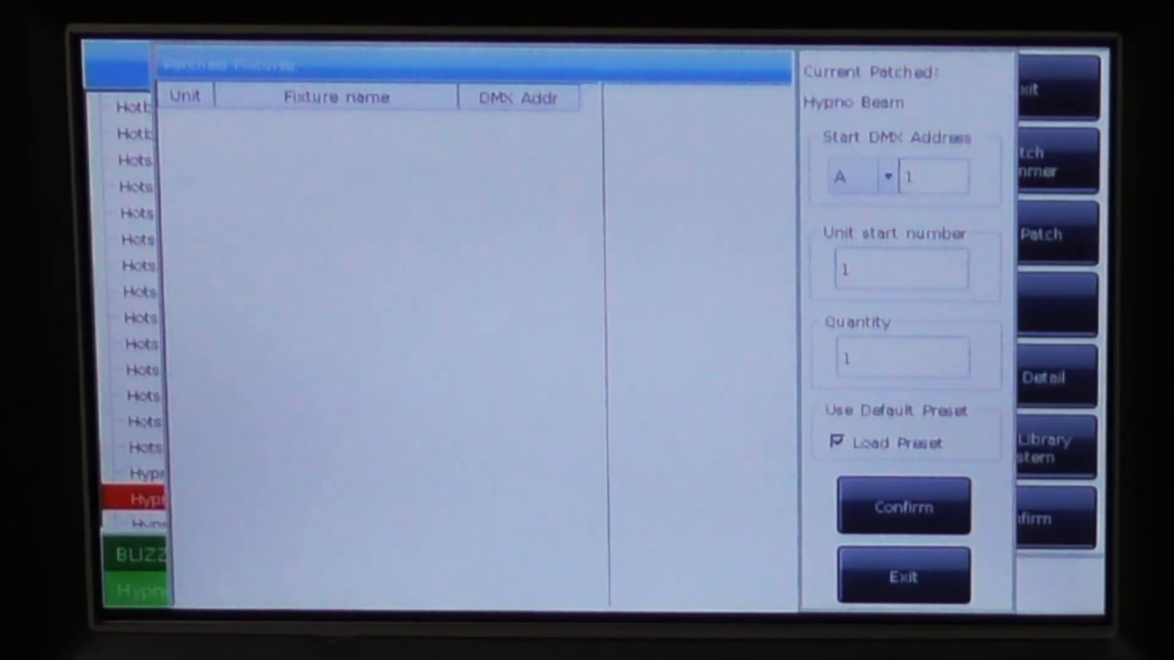
{"action": "left_click", "coordinate": [933, 176]}
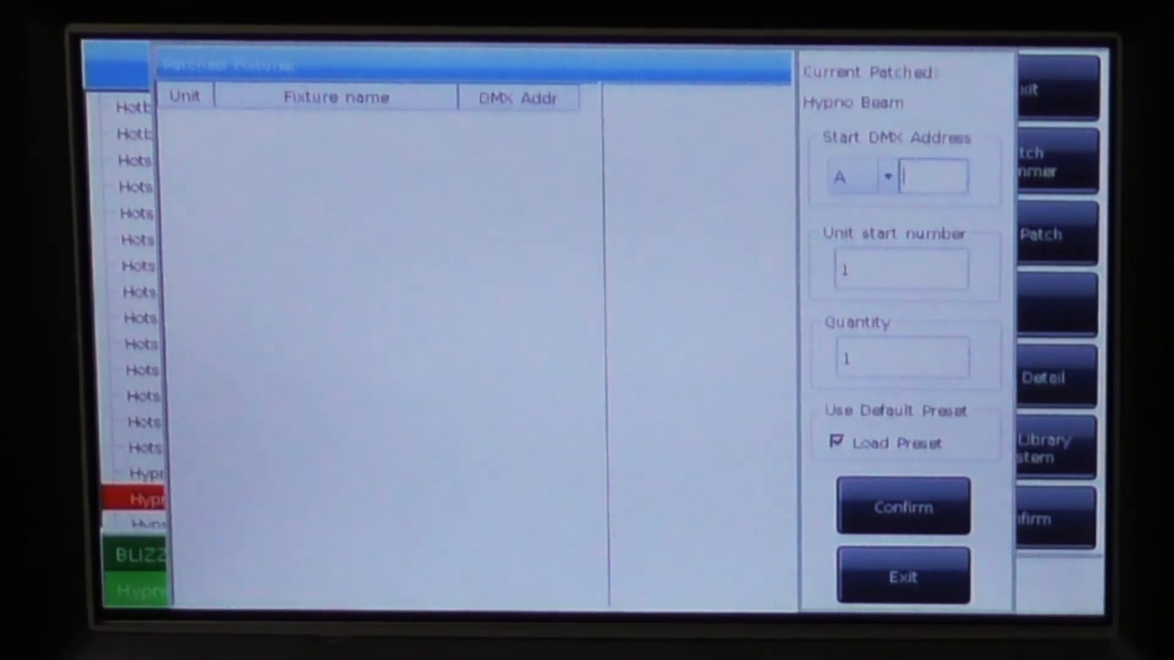
{"action": "type", "text": "134"}
{"action": "left_click", "coordinate": [902, 357]}
{"action": "type", "text": "6"}
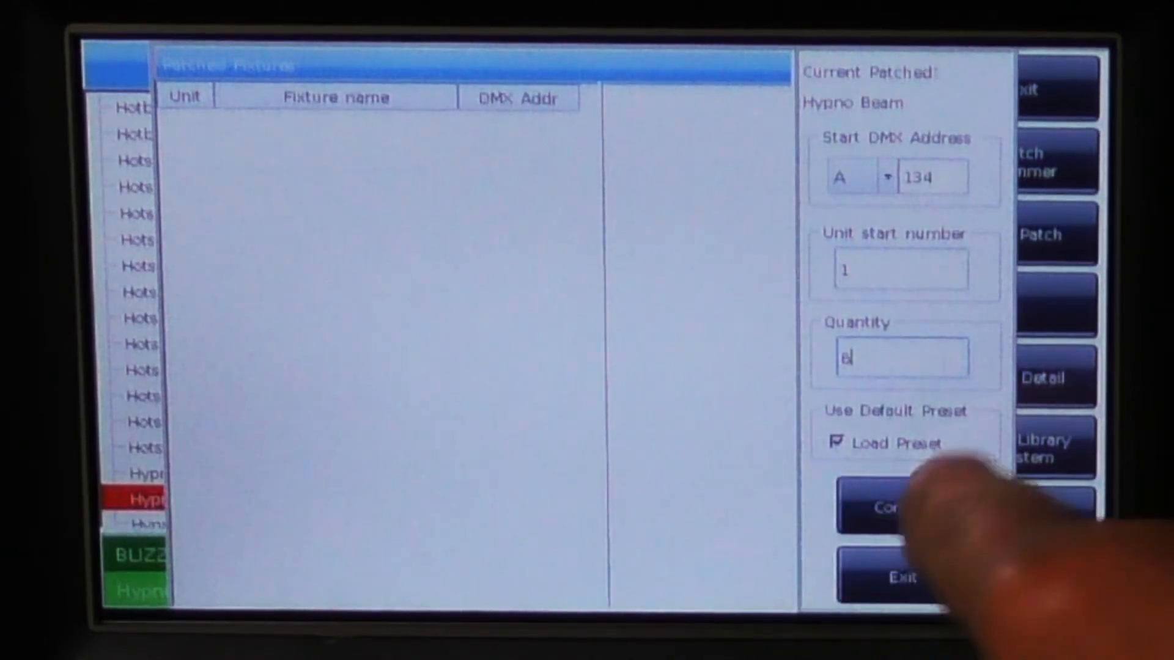
{"action": "left_click", "coordinate": [888, 507]}
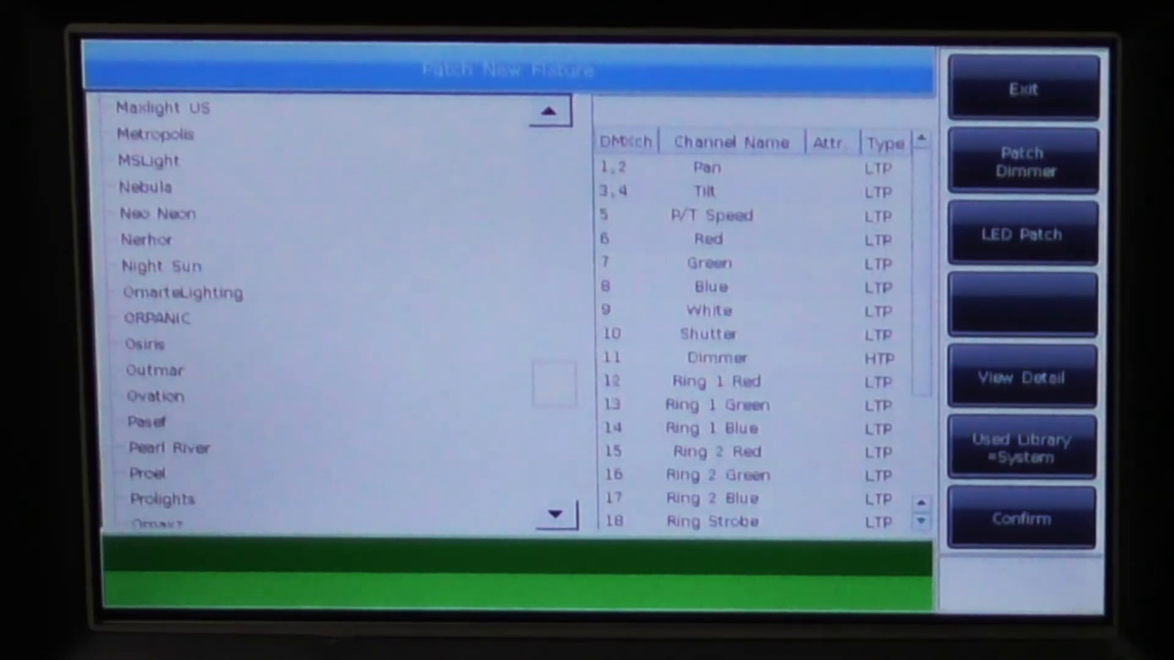
{"action": "left_click", "coordinate": [1020, 517]}
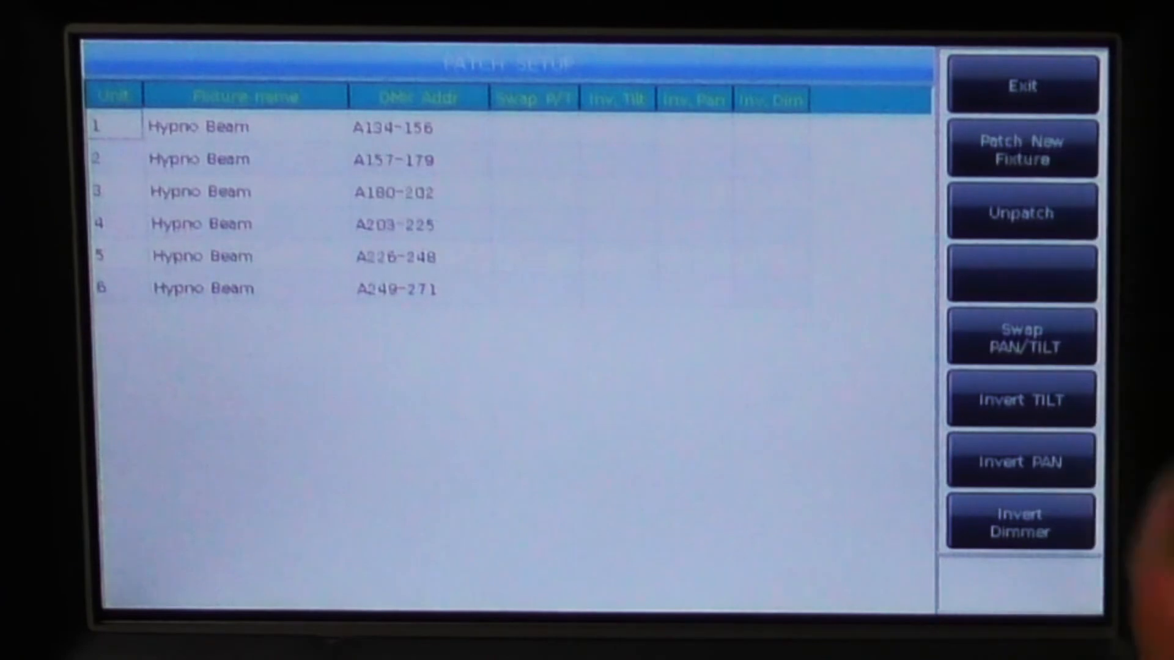
- Start a Dimmer patch with unit start number 7
{"action": "left_click", "coordinate": [1021, 148]}
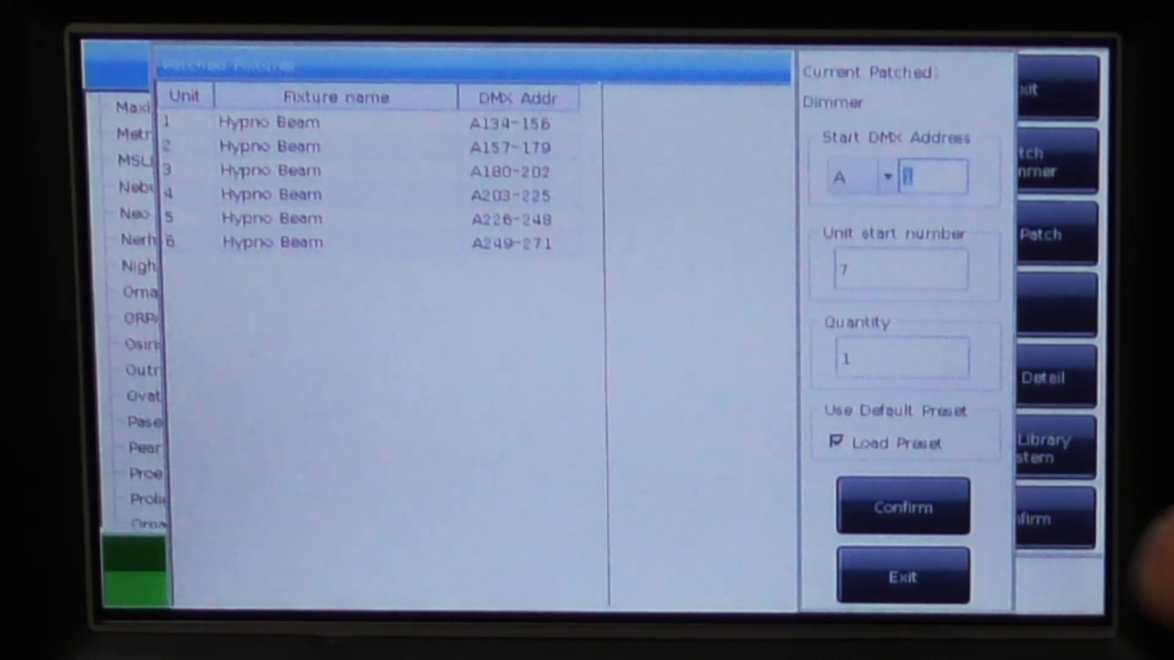
- Patch dimmer unit 7 at A1 and add further addresses including A3
{"action": "left_click", "coordinate": [902, 506]}
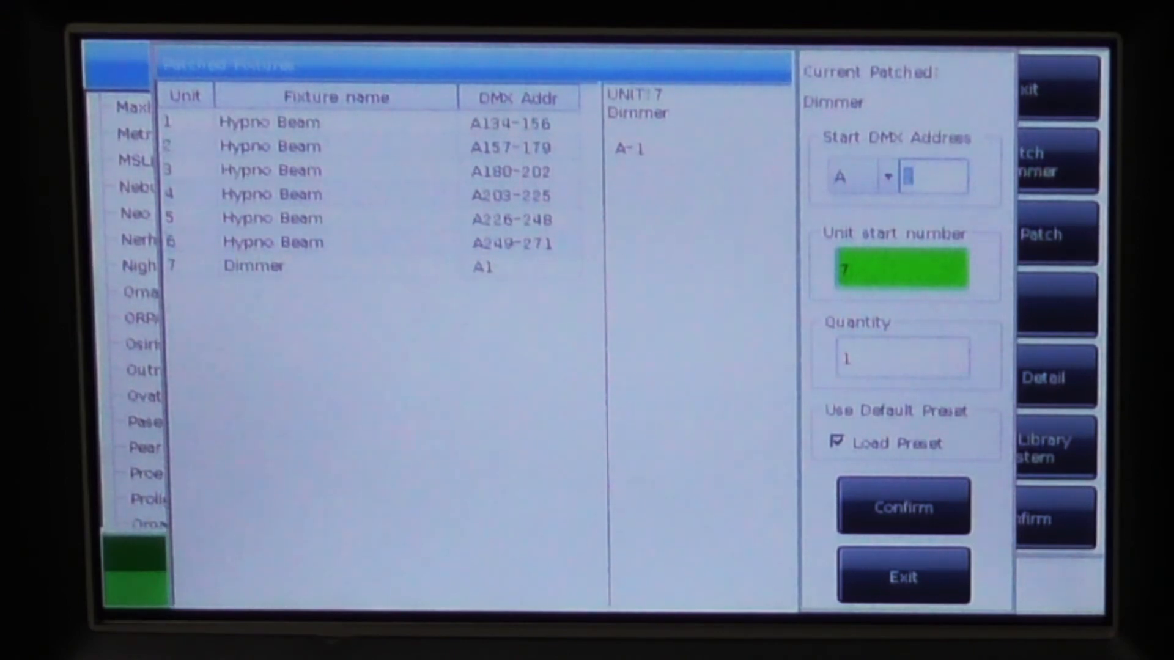
{"action": "type", "text": "3"}
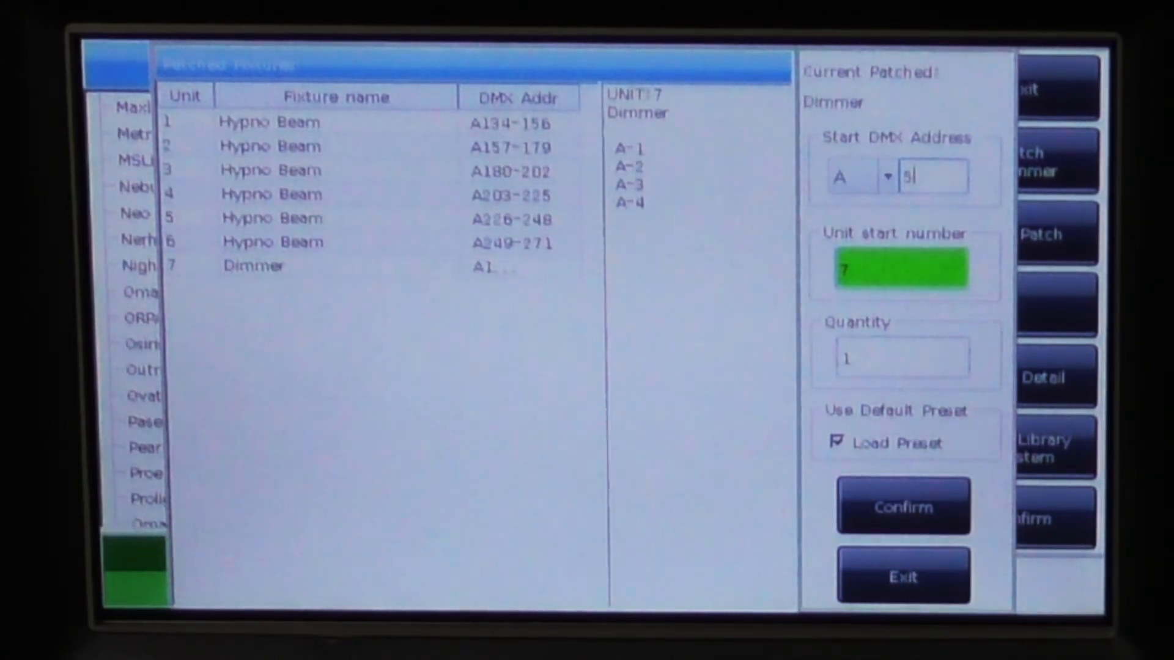
{"action": "left_click", "coordinate": [902, 506]}
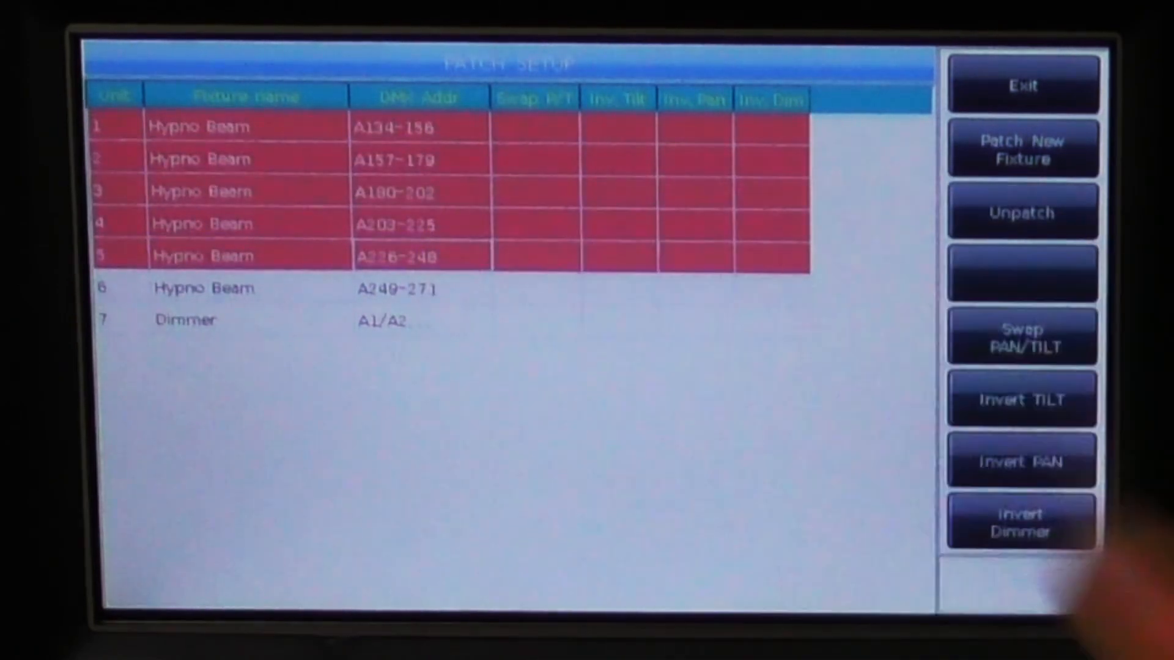
- Select the unit 7 Dimmer row and request Unpatch, raising the confirmation prompt
{"action": "left_click", "coordinate": [202, 288]}
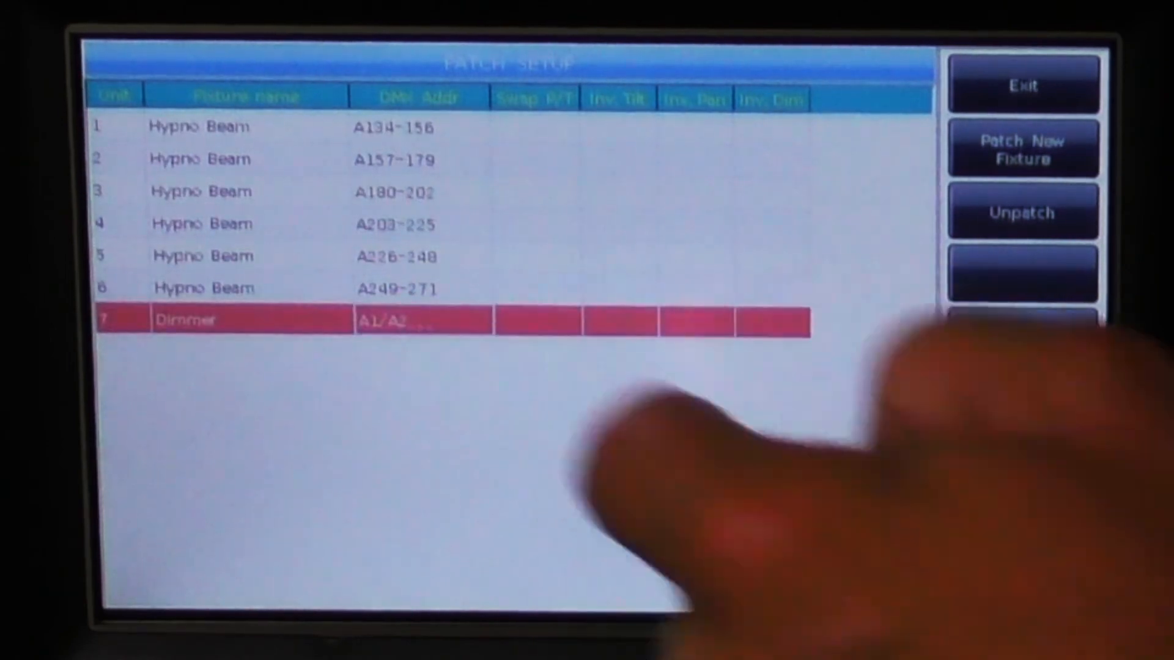
{"action": "left_click", "coordinate": [1022, 212]}
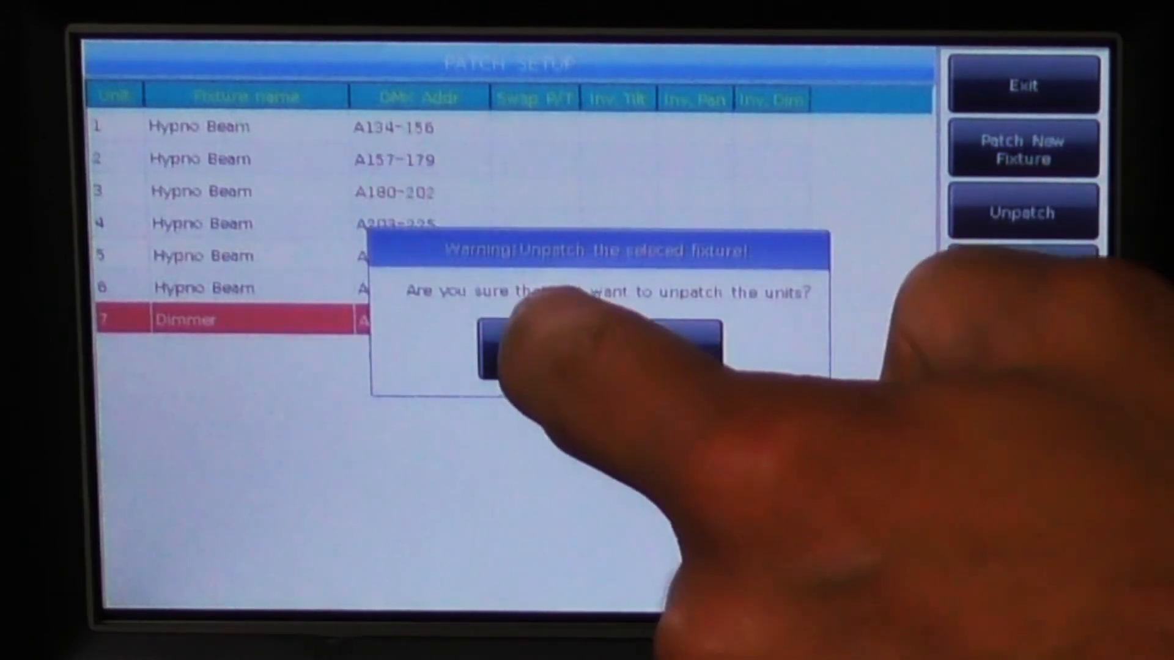